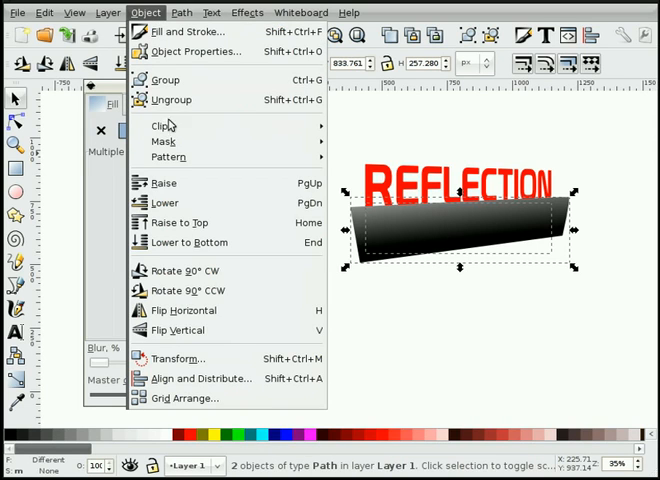
Mask the flipped REFLECTION text with the gradient rectangle so it fades out below the word.
{"action": "left_click", "coordinate": [186, 32]}
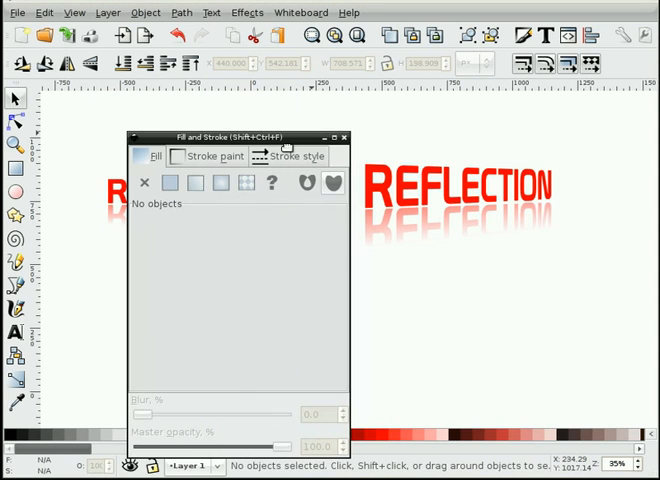
{"action": "left_click", "coordinate": [344, 136]}
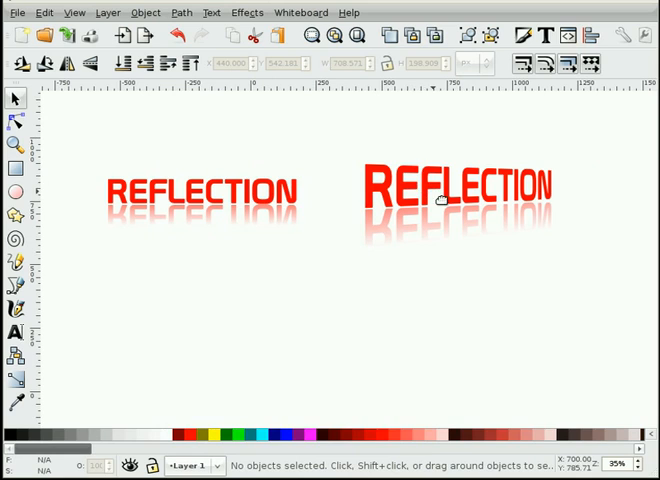
{"action": "mouse_move", "coordinate": [424, 200]}
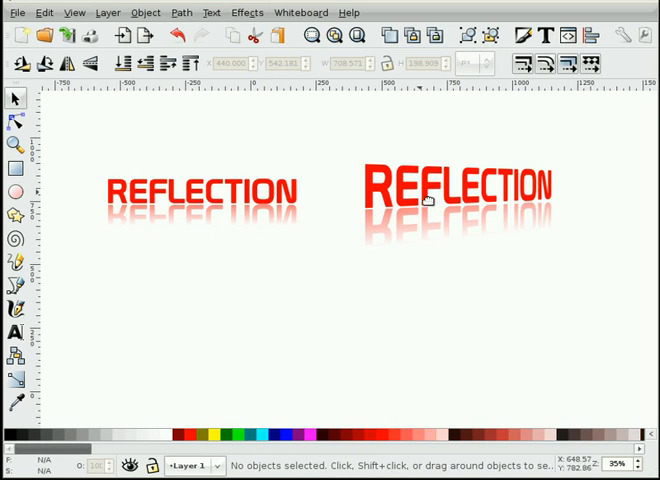
{"action": "mouse_move", "coordinate": [508, 192]}
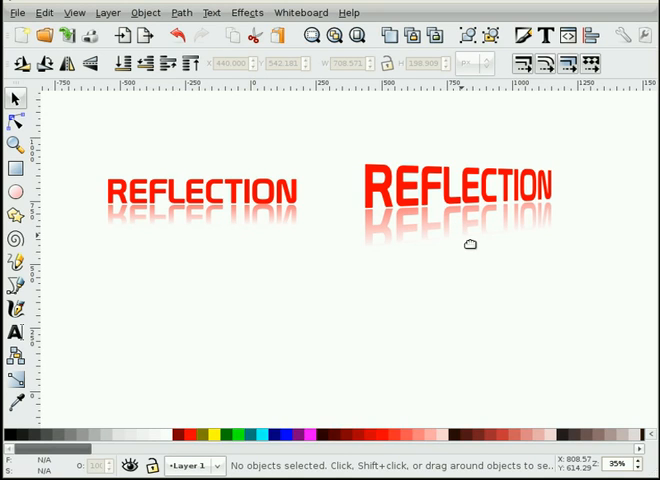
{"action": "mouse_move", "coordinate": [500, 232]}
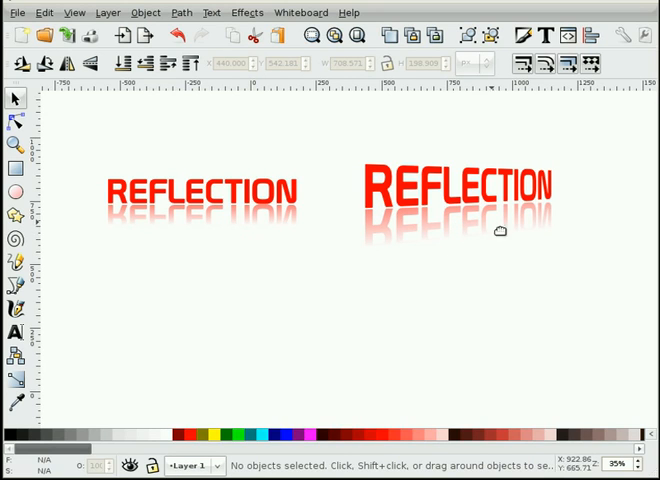
{"action": "mouse_move", "coordinate": [484, 230]}
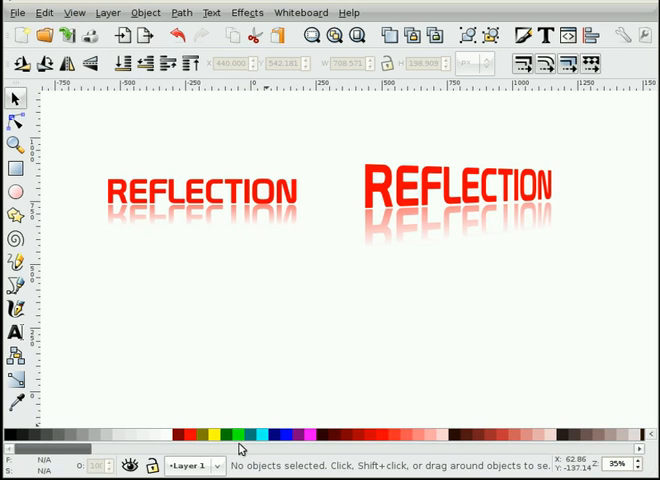
{"action": "mouse_move", "coordinate": [384, 236]}
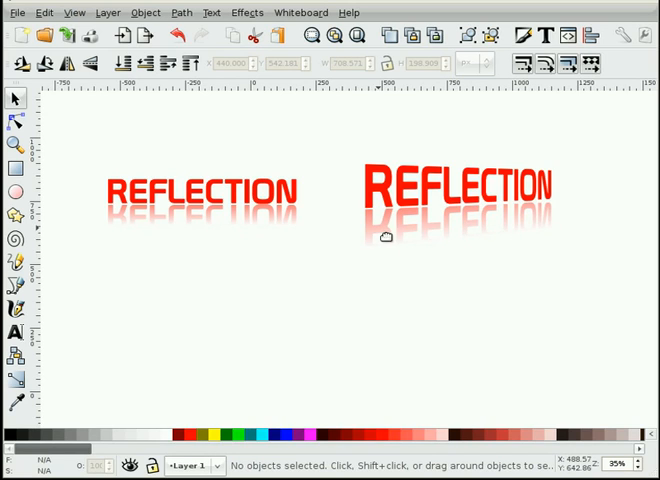
{"action": "mouse_move", "coordinate": [470, 220]}
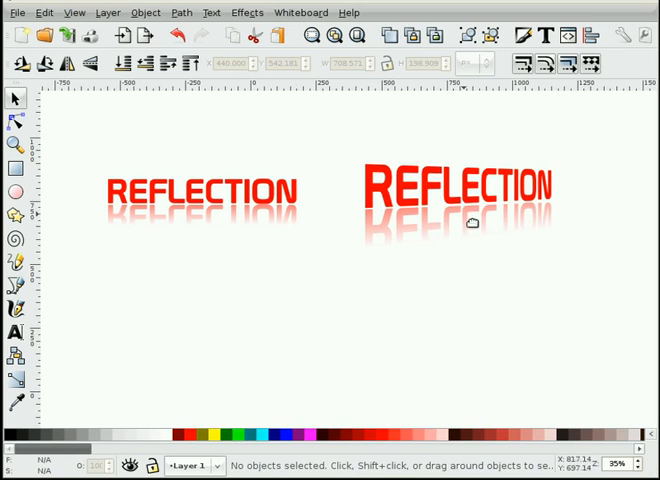
{"action": "mouse_move", "coordinate": [468, 224]}
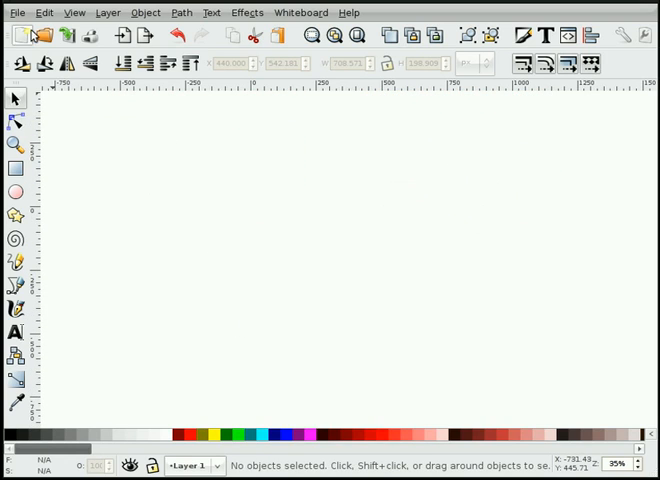
Import the perspective PNG photo of the child from the Desktop onto the blank canvas.
{"action": "left_click", "coordinate": [16, 12]}
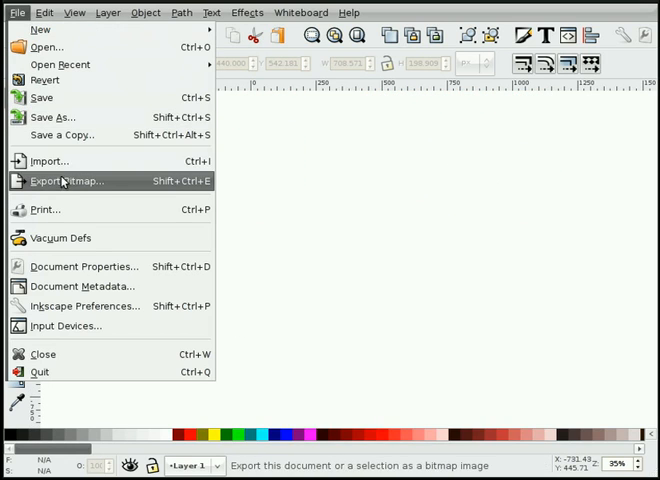
{"action": "left_click", "coordinate": [52, 160]}
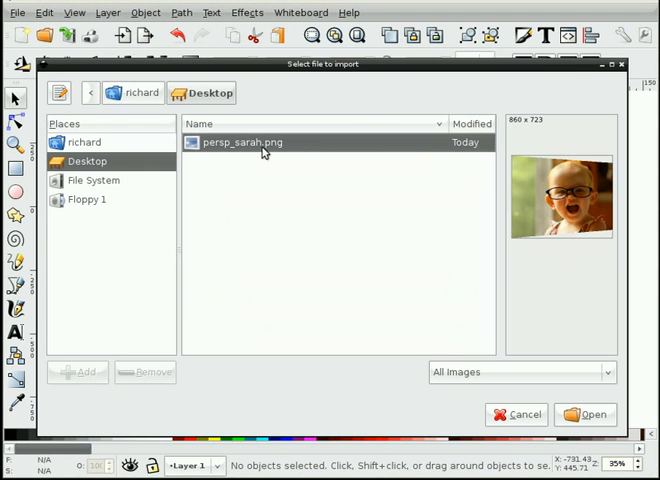
{"action": "left_click", "coordinate": [584, 414]}
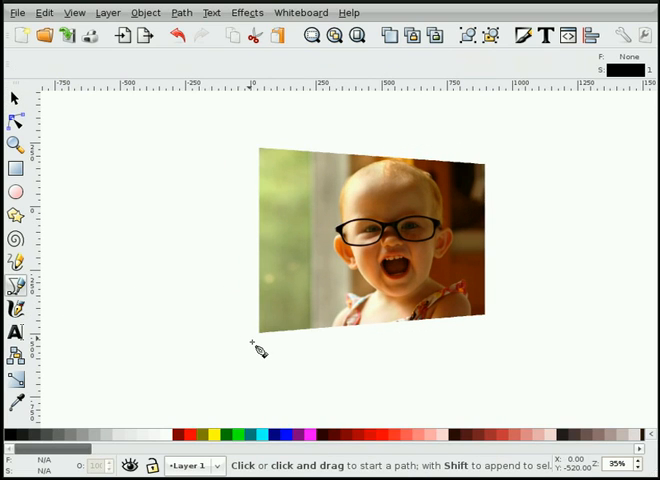
{"action": "mouse_move", "coordinate": [264, 348]}
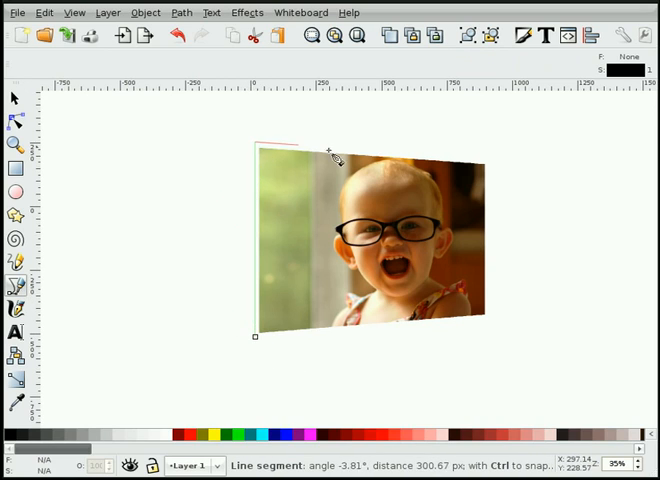
Trace a four-node outline along the skewed photo's edges and remove its fill, leaving a thin white border.
{"action": "left_click_drag", "start_coordinate": [336, 156], "coordinate": [496, 170]}
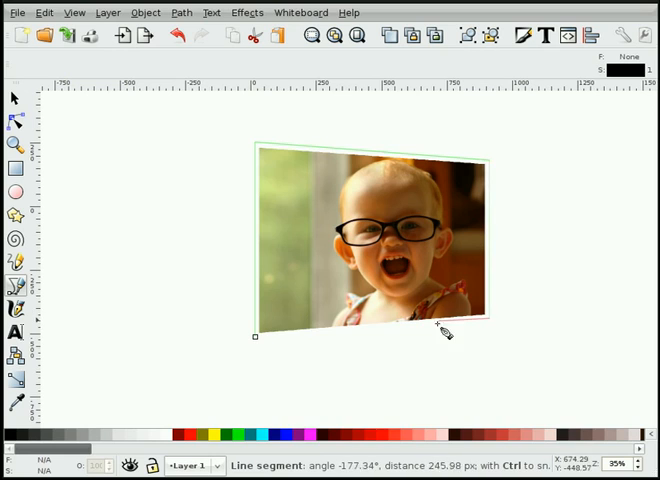
{"action": "left_click", "coordinate": [256, 336]}
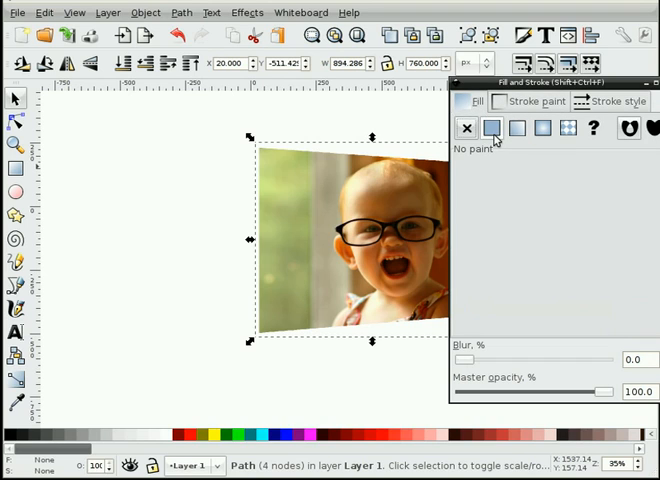
{"action": "left_click", "coordinate": [492, 128]}
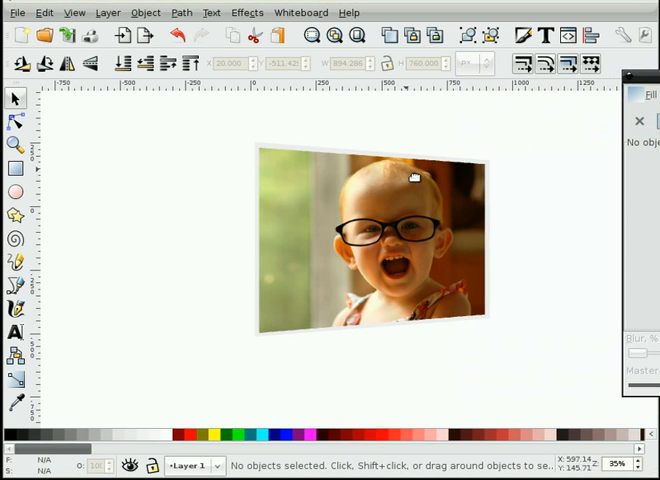
{"action": "mouse_move", "coordinate": [444, 352]}
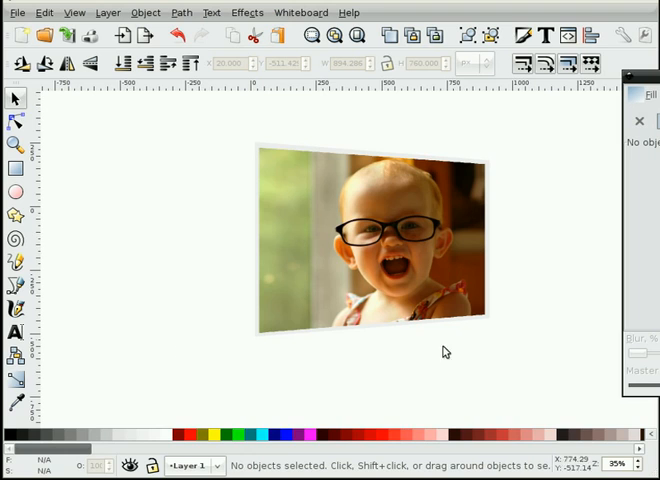
{"action": "mouse_move", "coordinate": [516, 246]}
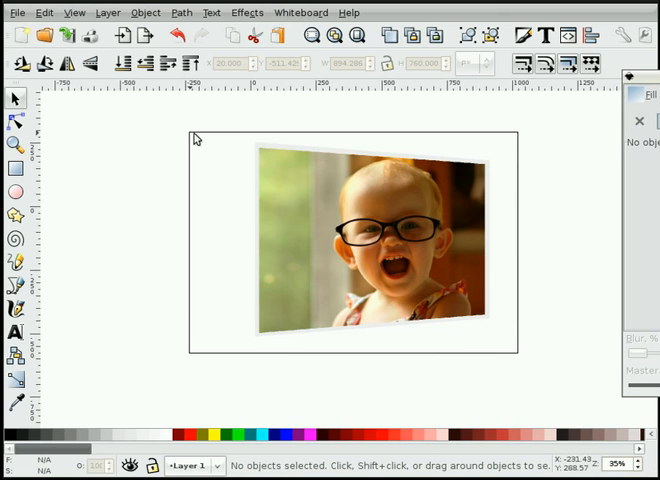
Duplicate the bordered photo group, flip it vertically and position it directly beneath the original.
{"action": "left_click", "coordinate": [370, 240]}
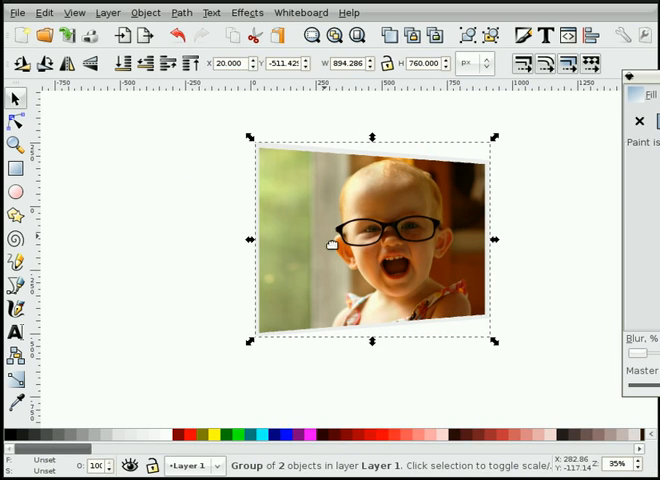
{"action": "mouse_move", "coordinate": [92, 64]}
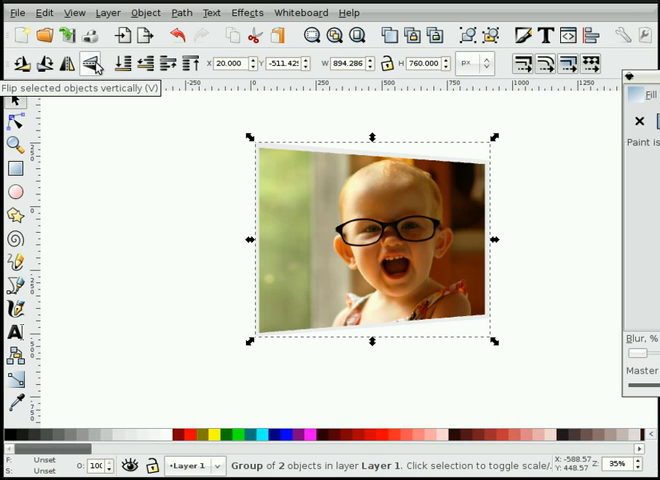
{"action": "left_click", "coordinate": [92, 64]}
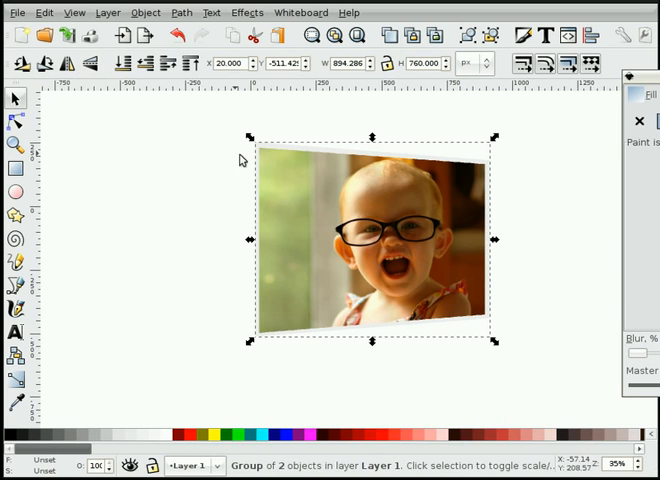
{"action": "mouse_move", "coordinate": [96, 64]}
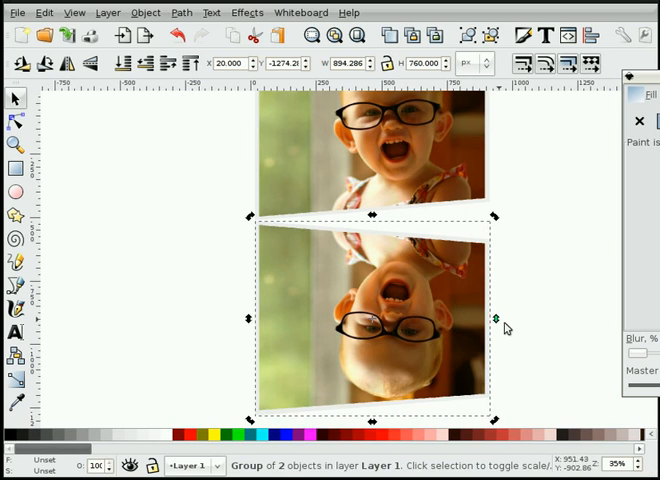
{"action": "left_click_drag", "start_coordinate": [496, 316], "coordinate": [502, 304]}
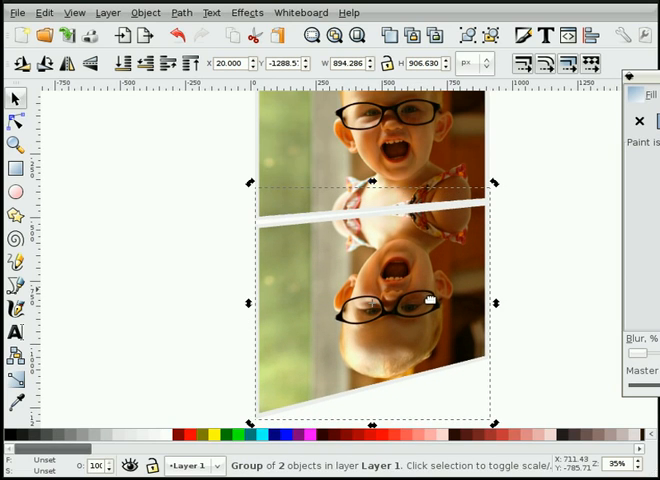
{"action": "mouse_move", "coordinate": [496, 304]}
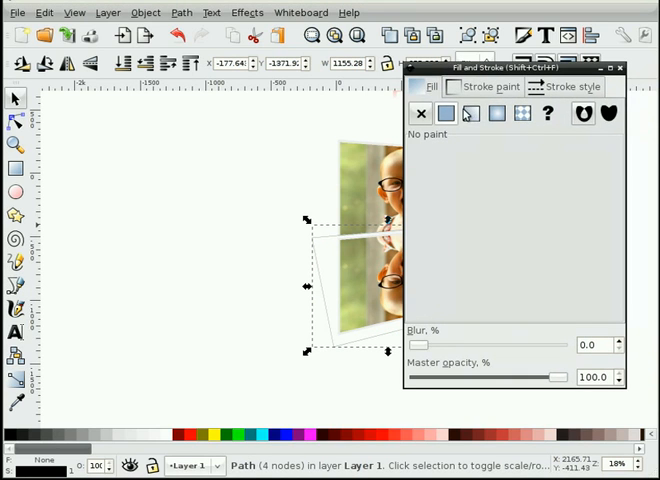
Fill the reflection shape with a vertical linear gradient from white at top to black below, then deselect.
{"action": "left_click", "coordinate": [472, 112]}
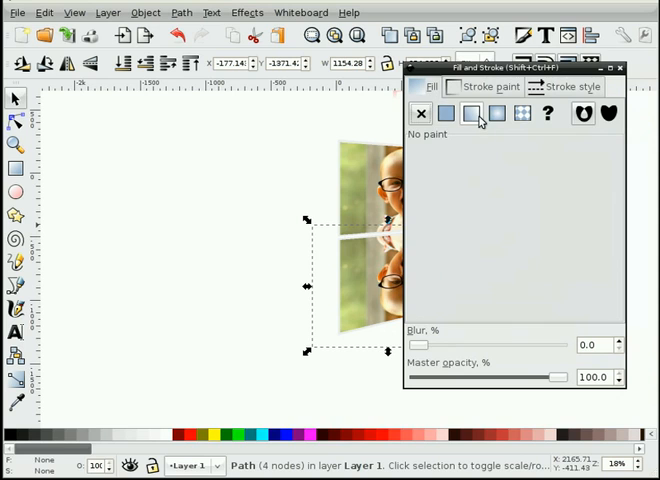
{"action": "left_click", "coordinate": [472, 112]}
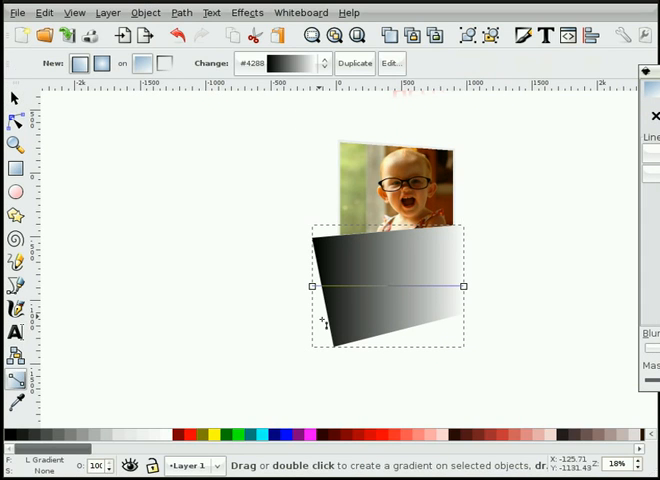
{"action": "left_click_drag", "start_coordinate": [312, 288], "coordinate": [400, 308]}
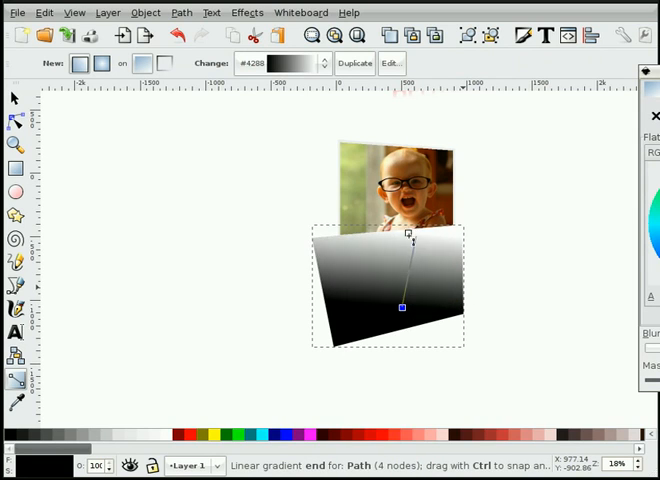
{"action": "left_click_drag", "start_coordinate": [410, 234], "coordinate": [398, 190]}
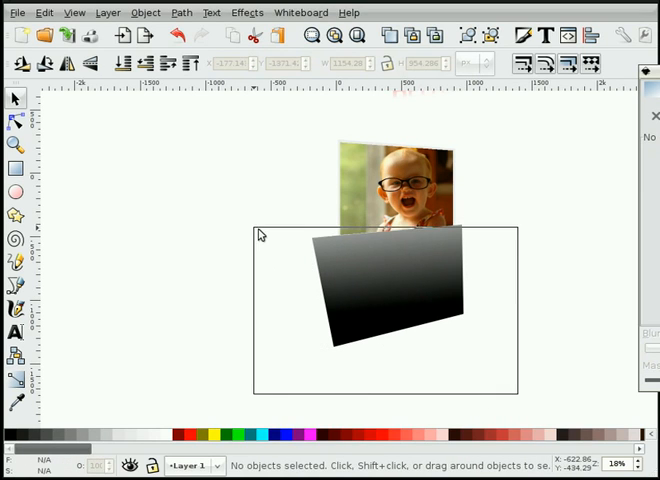
{"action": "left_click", "coordinate": [144, 12]}
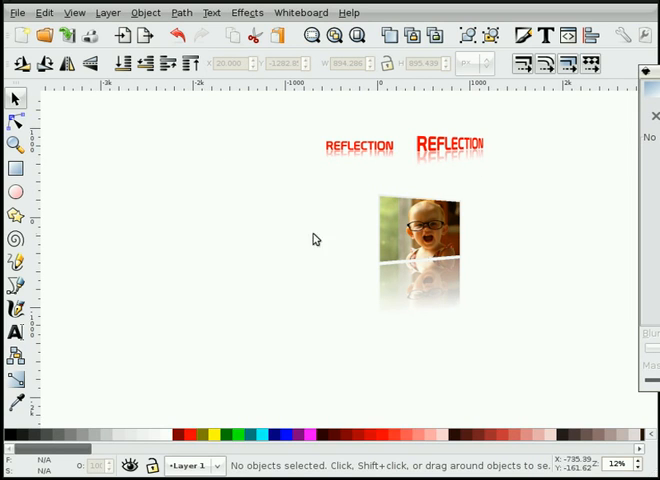
Set the page background to black with full opacity in Document Properties.
{"action": "left_click", "coordinate": [16, 12]}
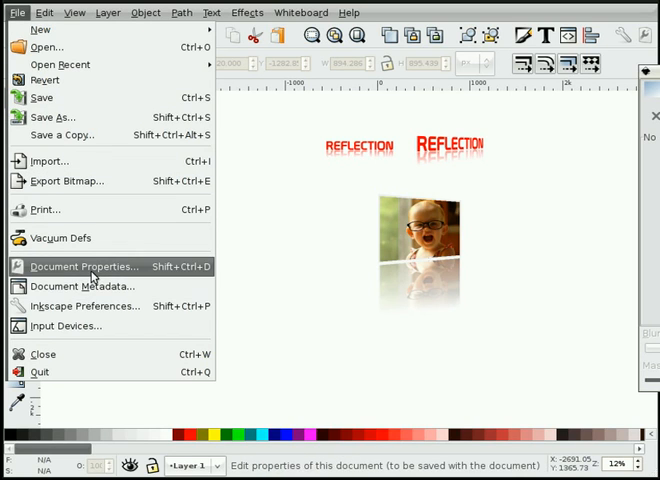
{"action": "left_click", "coordinate": [84, 266]}
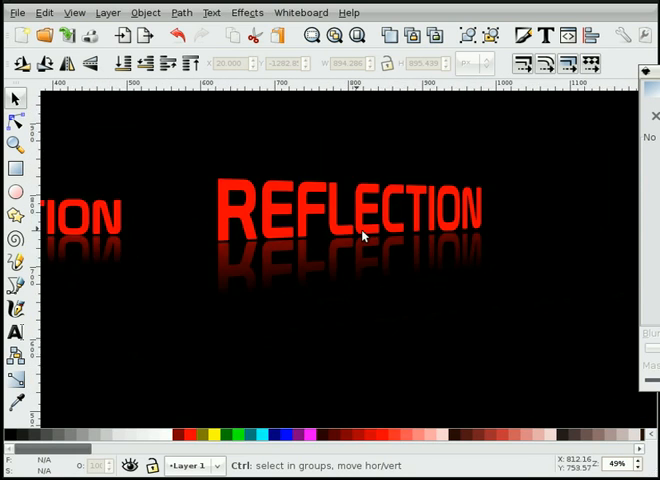
{"action": "scroll", "scroll_direction": "down", "scroll_amount": 3}
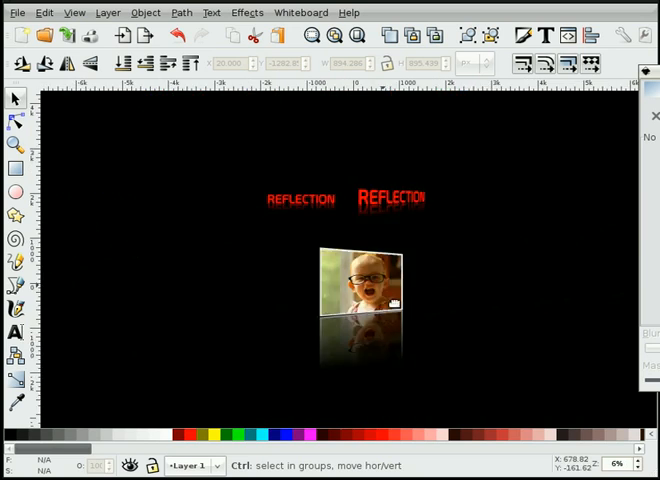